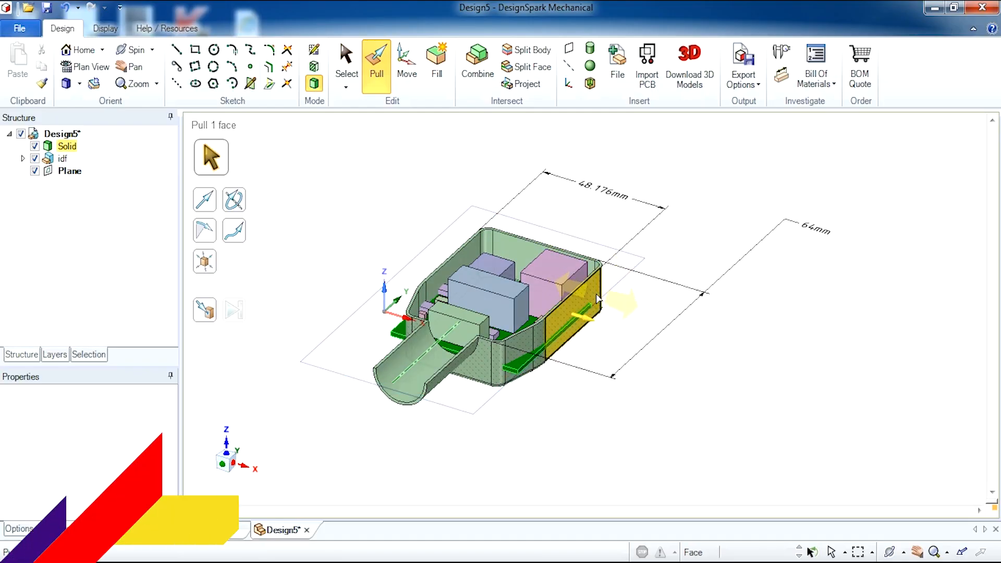
Select the enclosure's right side wall face with the Pull tool.
click(574, 300)
text(64)
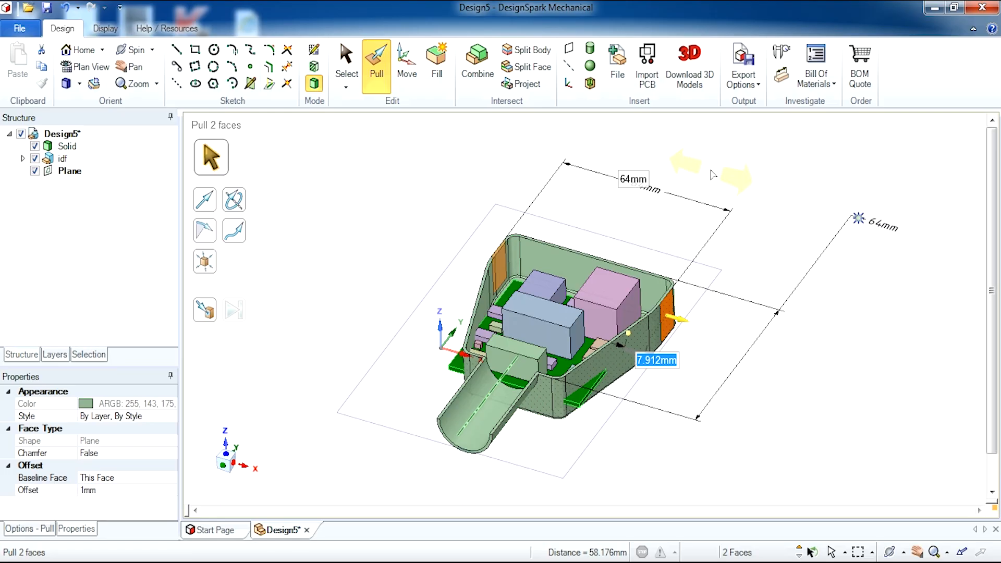
mouse_move(579, 411)
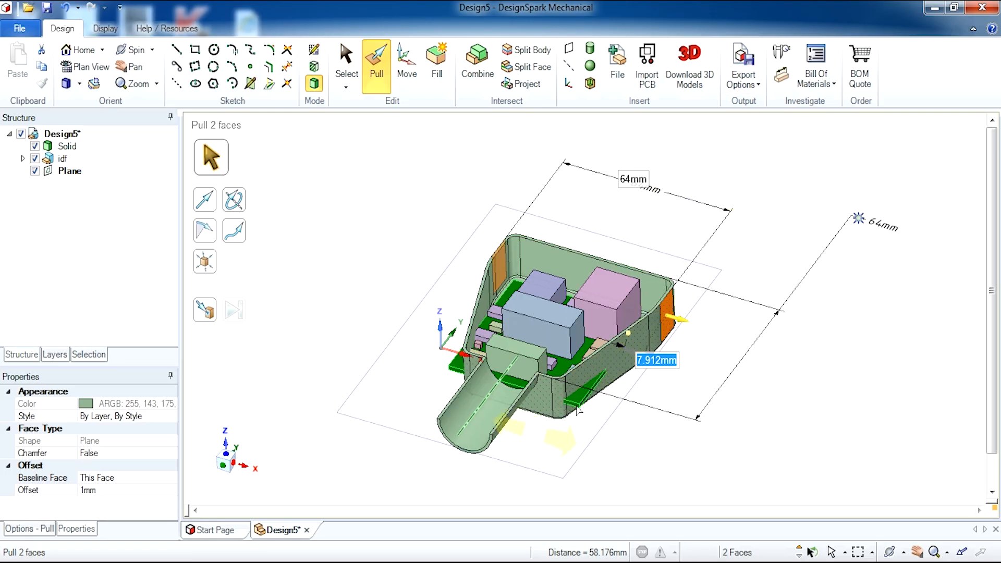